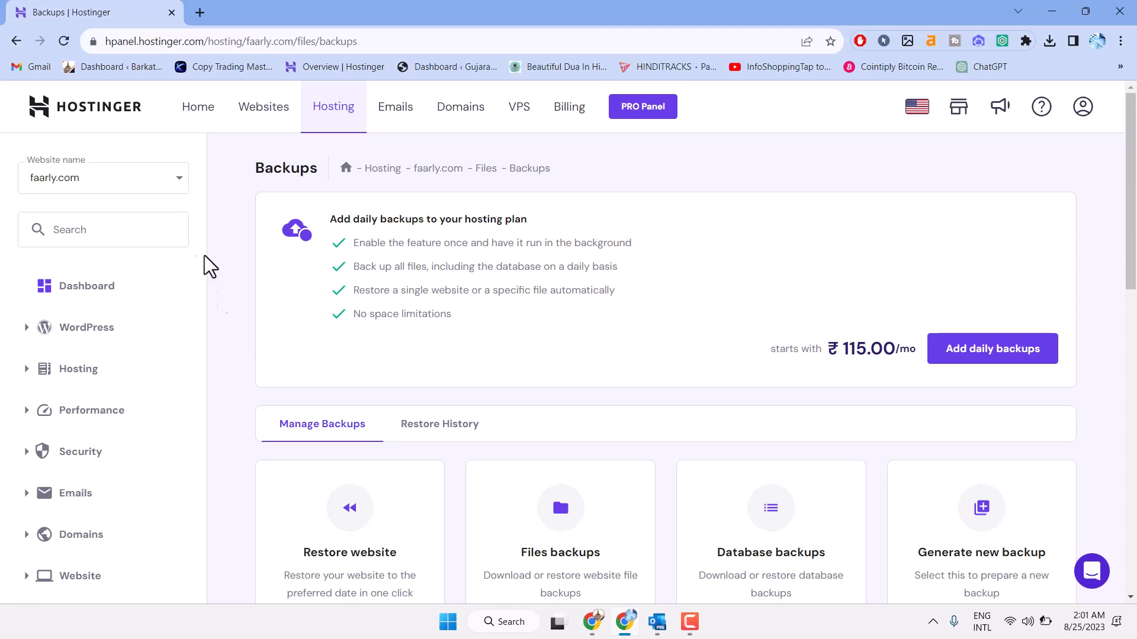
{"action": "scroll", "scroll_direction": "down", "scroll_amount": 3}
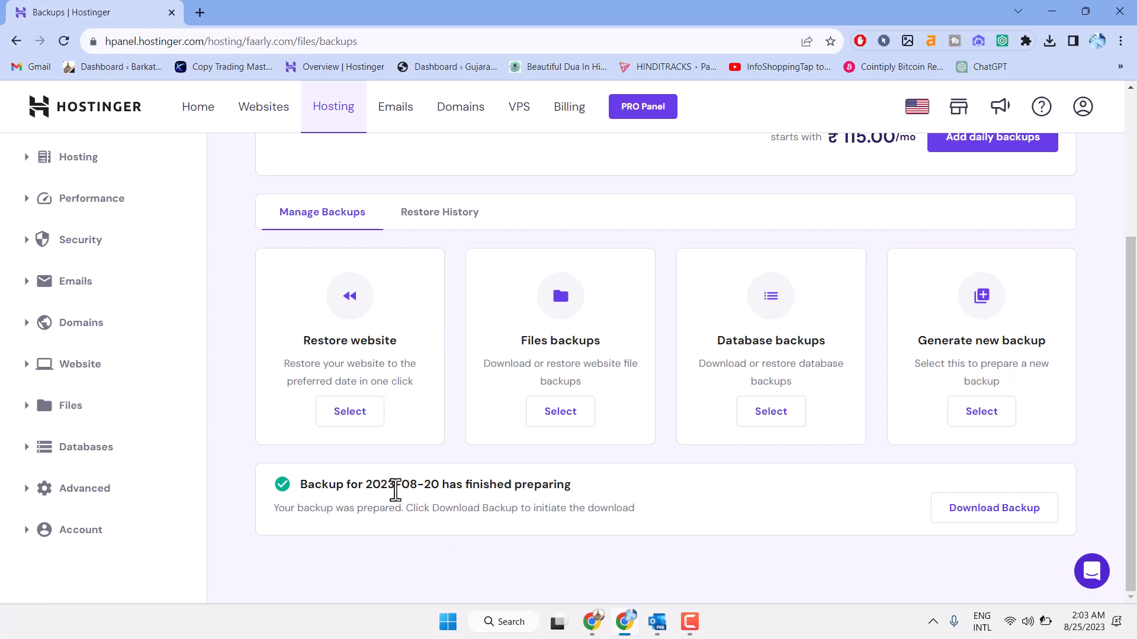
{"action": "mouse_move", "coordinate": [336, 540]}
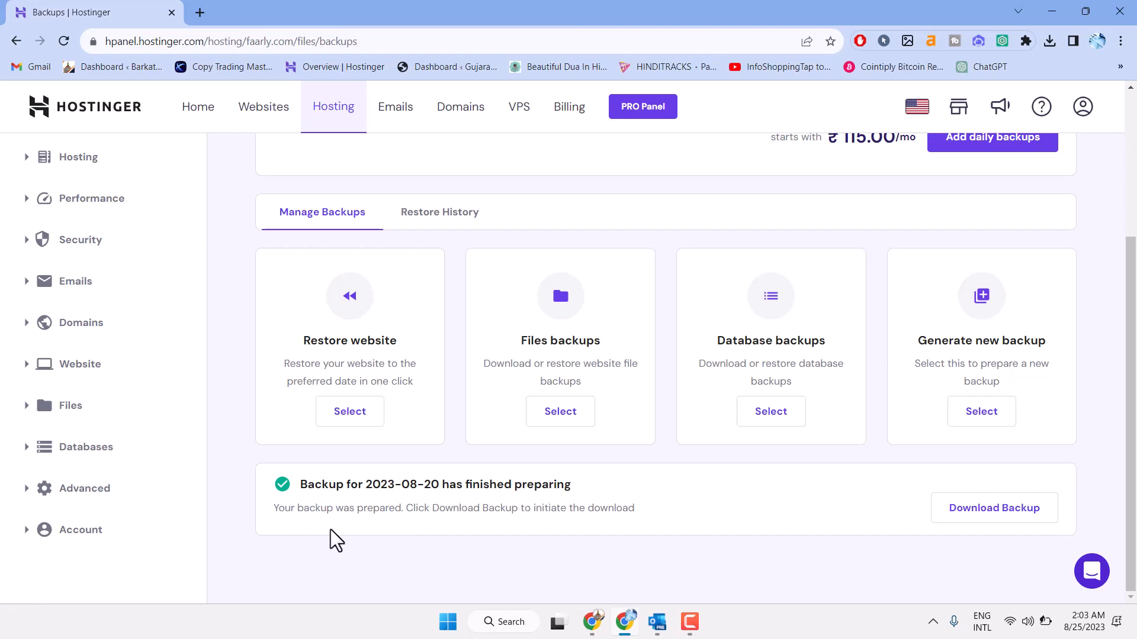